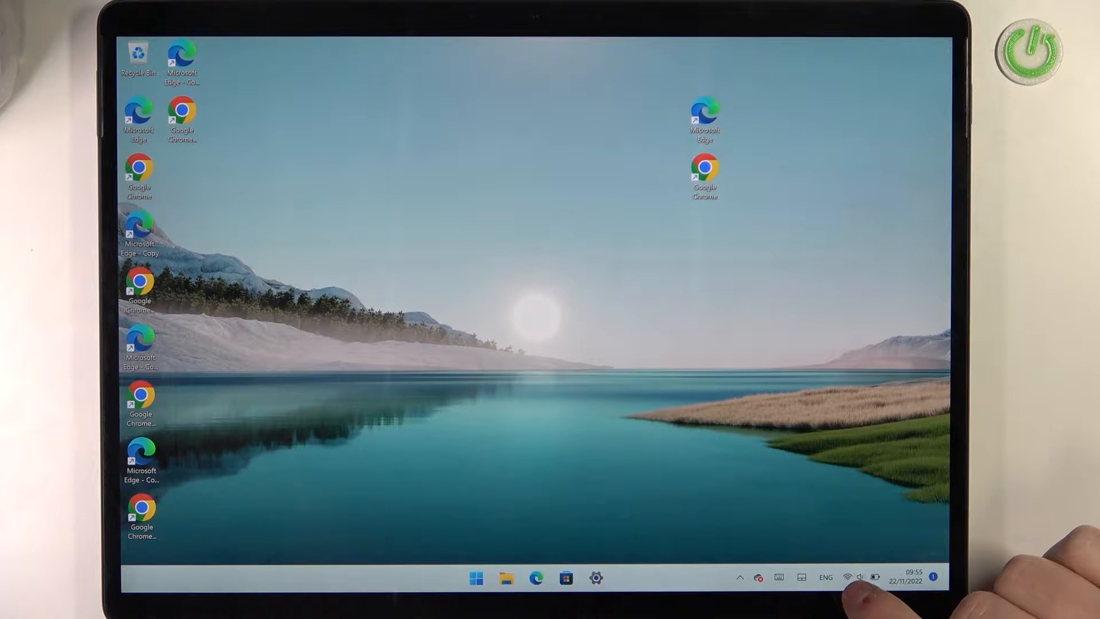
- Open Quick Settings from the taskbar's network, volume and battery area
{"action": "left_click", "coordinate": [860, 577]}
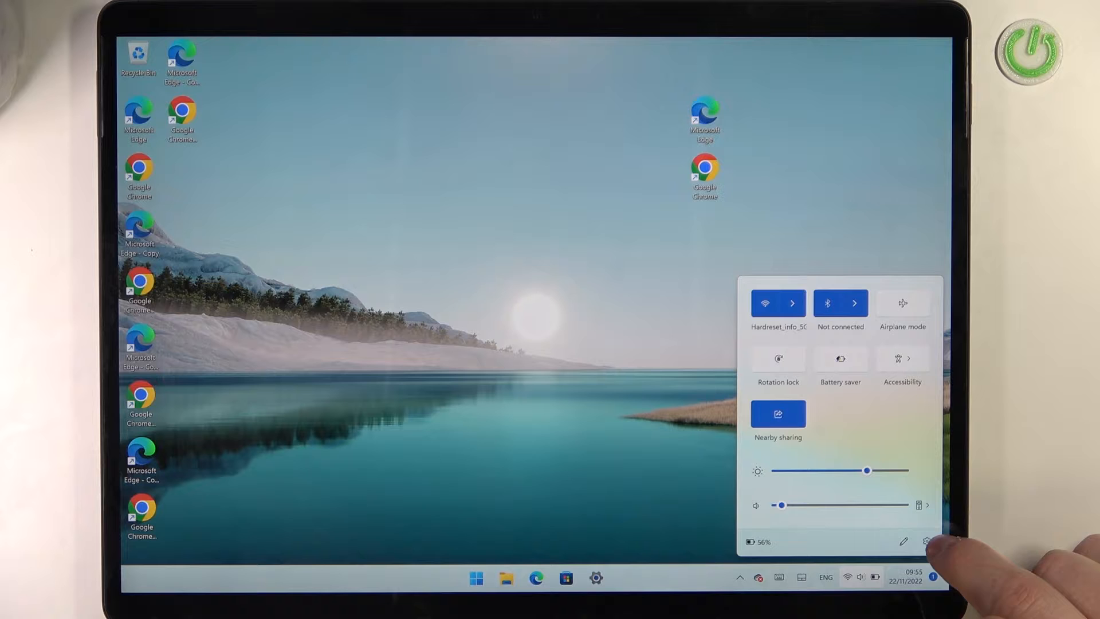
- Enter Quick Settings edit mode and open the list of tiles to add
{"action": "left_click", "coordinate": [904, 541]}
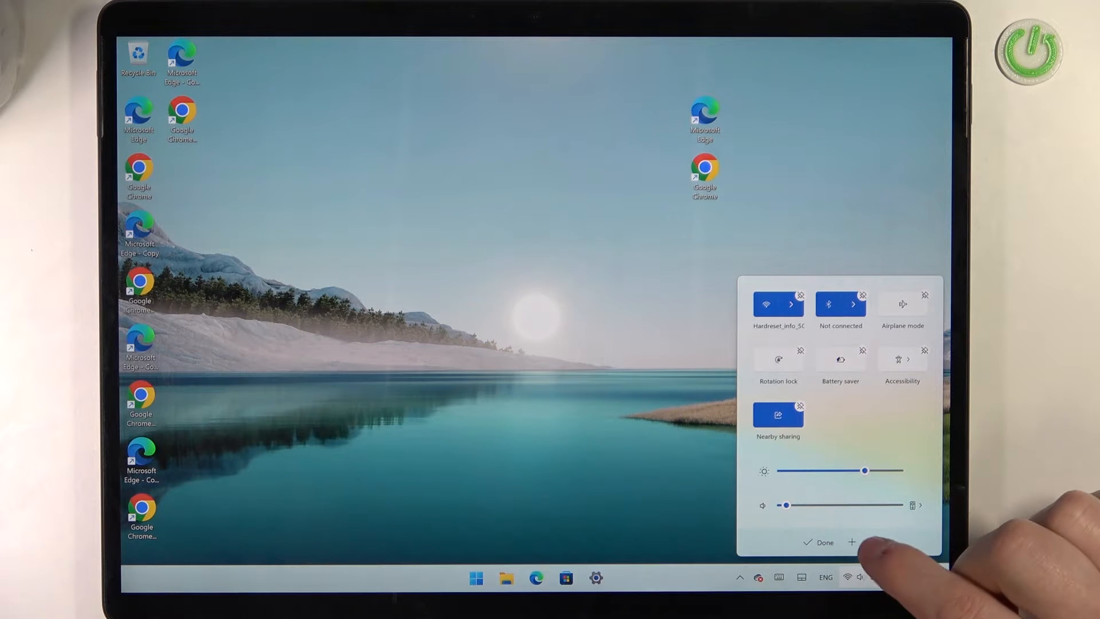
{"action": "left_click", "coordinate": [852, 542]}
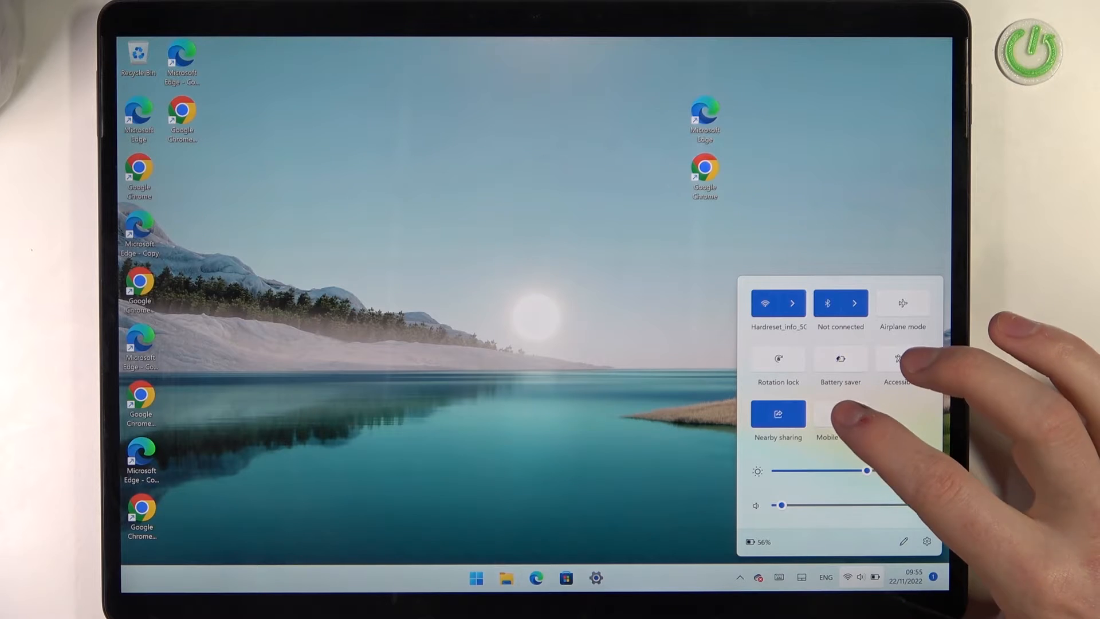
- Open the Settings app from the Quick Settings gear icon
{"action": "left_click", "coordinate": [840, 413]}
{"action": "type", "text": "Mobil"}
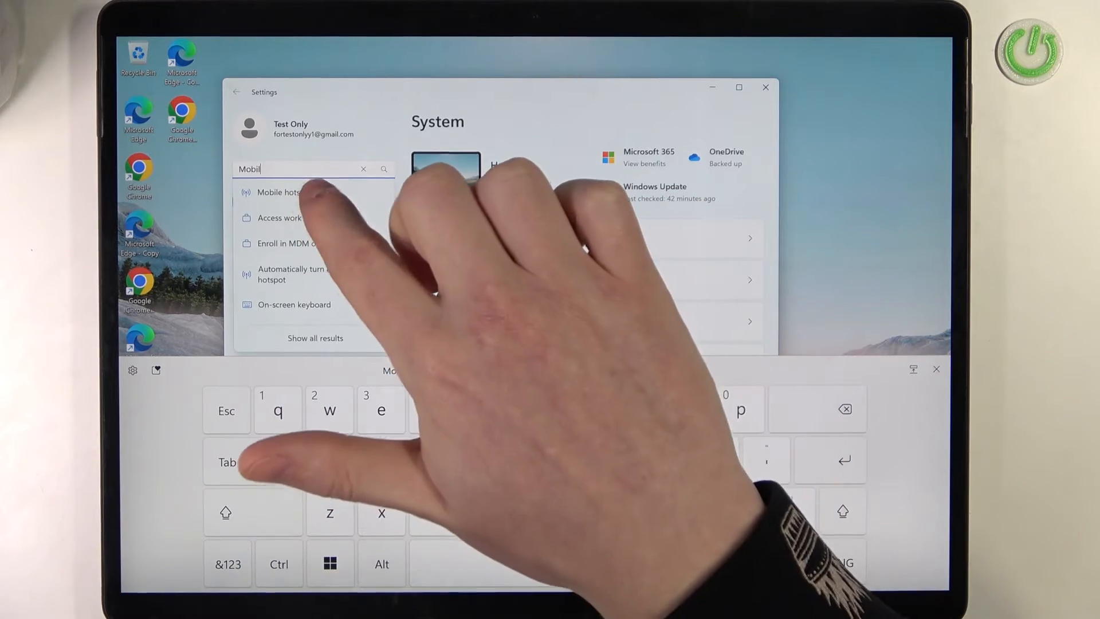
- Open the Mobile hotspot search result and view the 'Share my internet connection from' options
{"action": "left_click", "coordinate": [281, 192]}
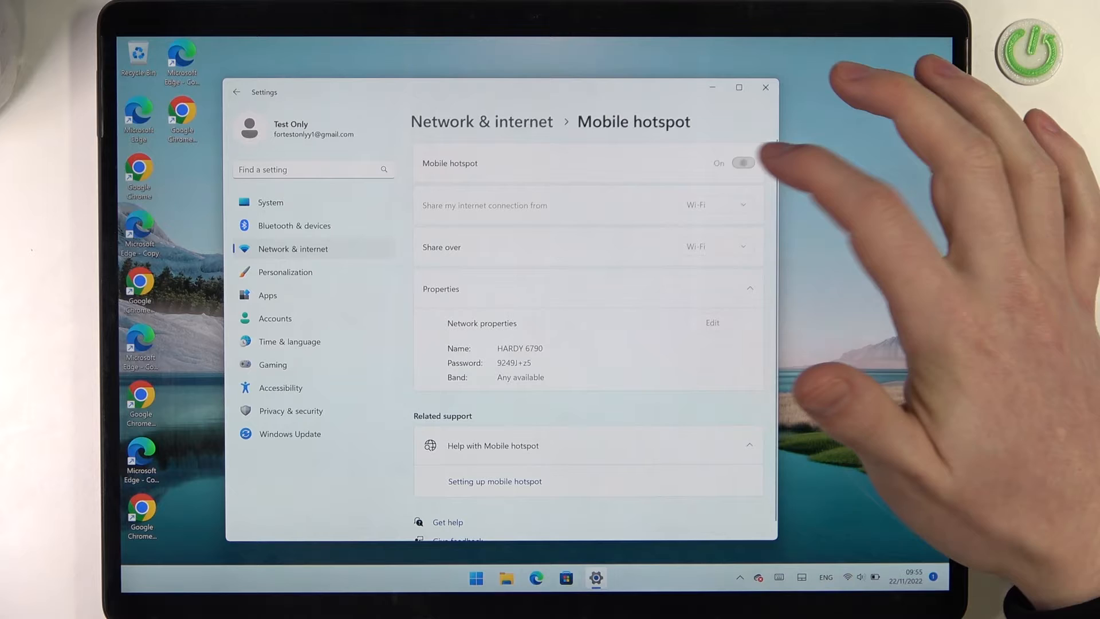
{"action": "left_click", "coordinate": [742, 163]}
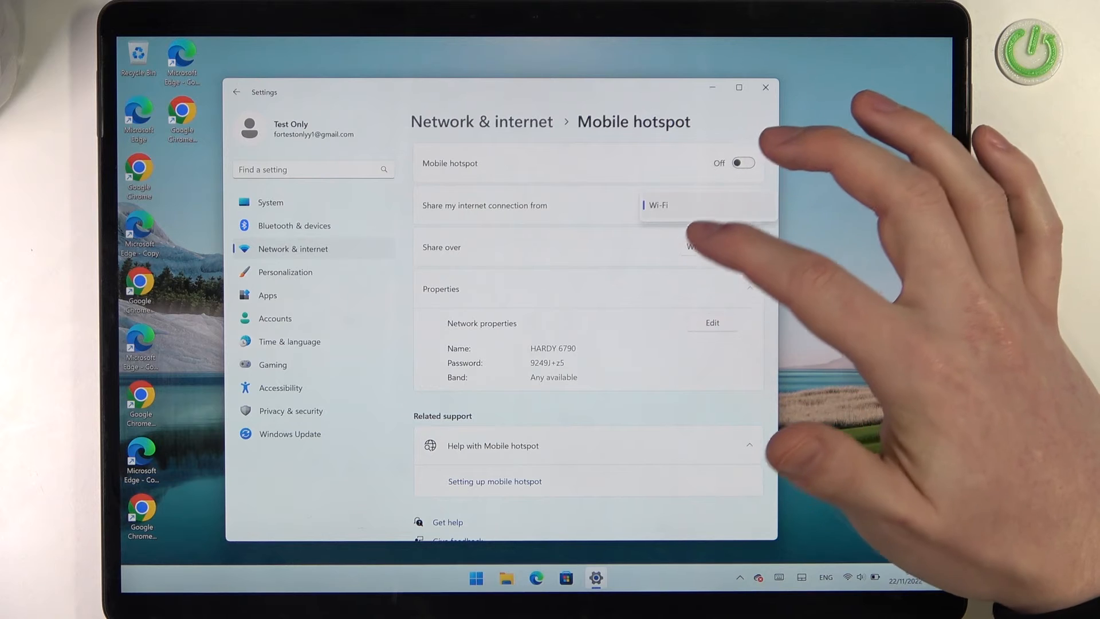
- Turn the mobile hotspot on, showing Power saving and 0 of 8 devices, then off
{"action": "left_click", "coordinate": [742, 163]}
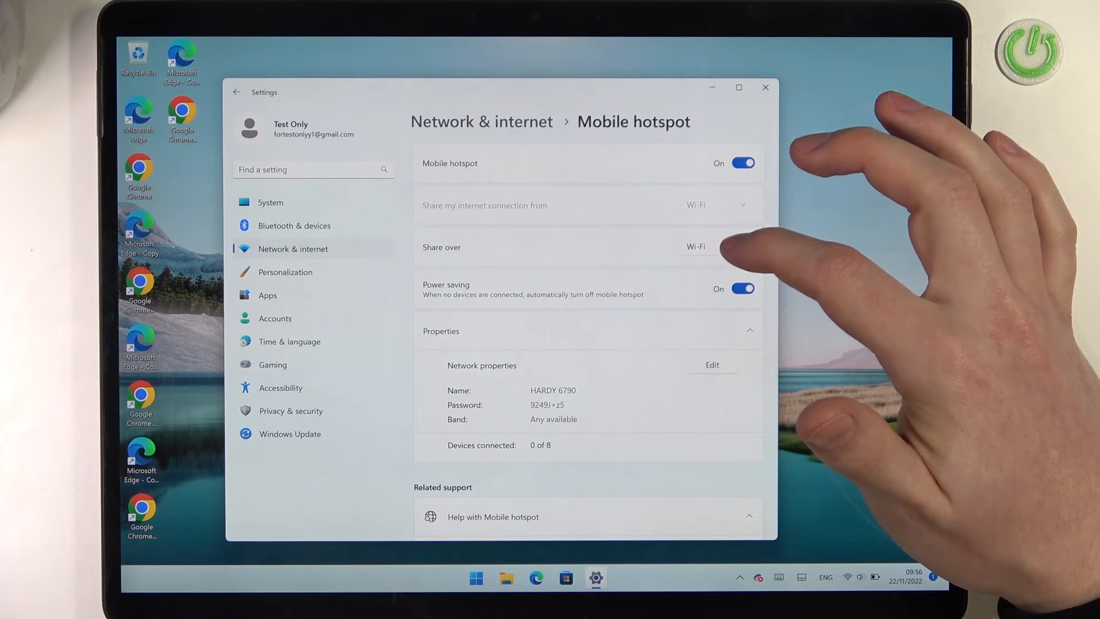
{"action": "left_click", "coordinate": [695, 246]}
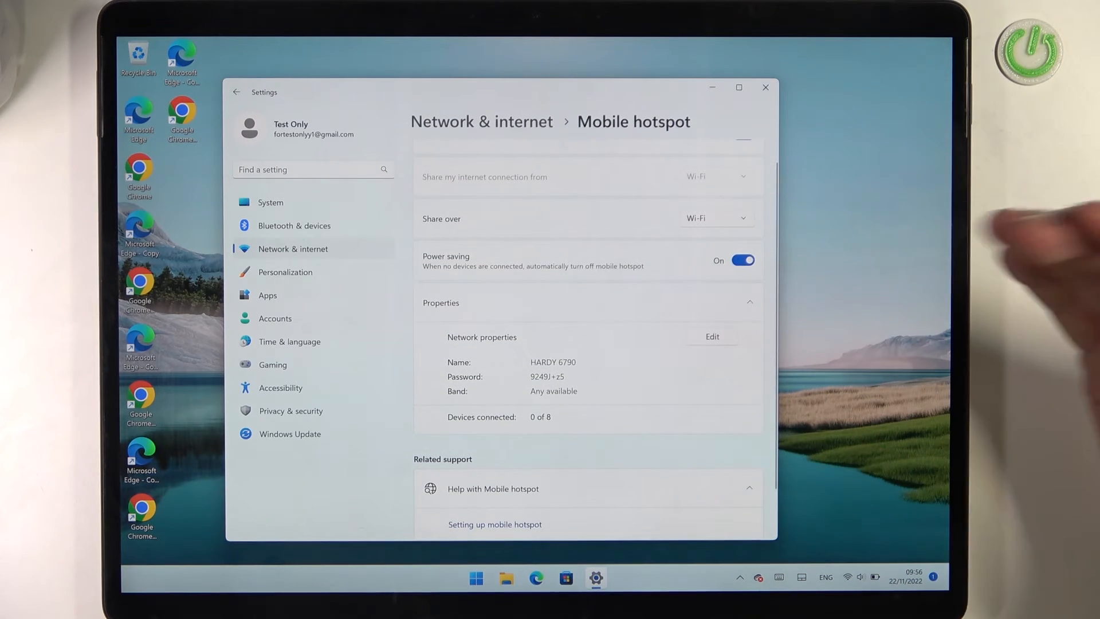
{"action": "mouse_move", "coordinate": [587, 392]}
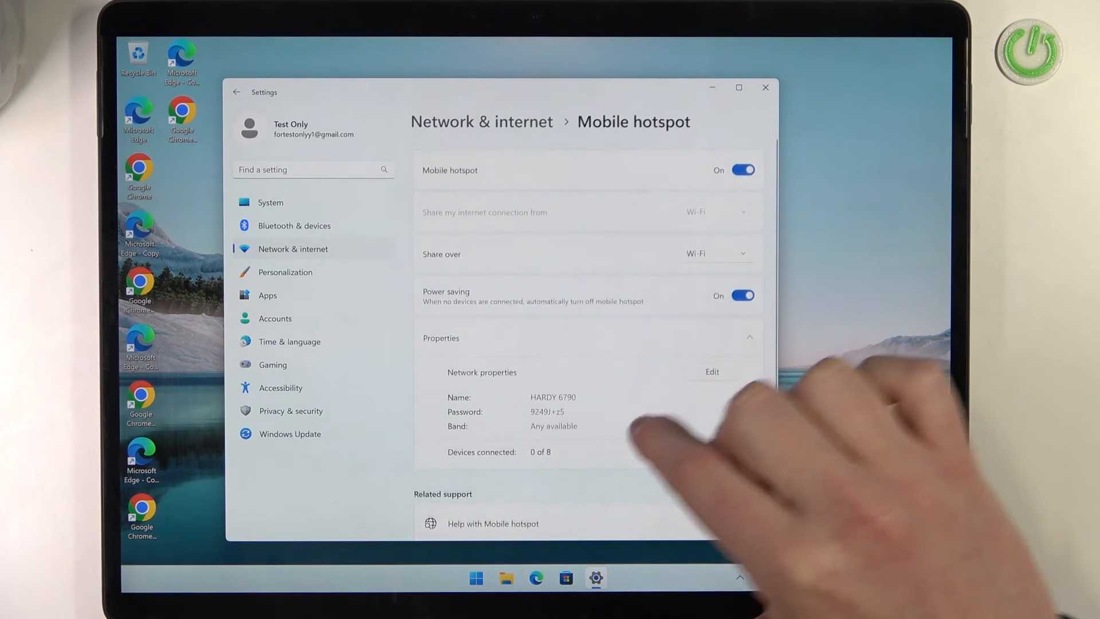
{"action": "left_click", "coordinate": [742, 170]}
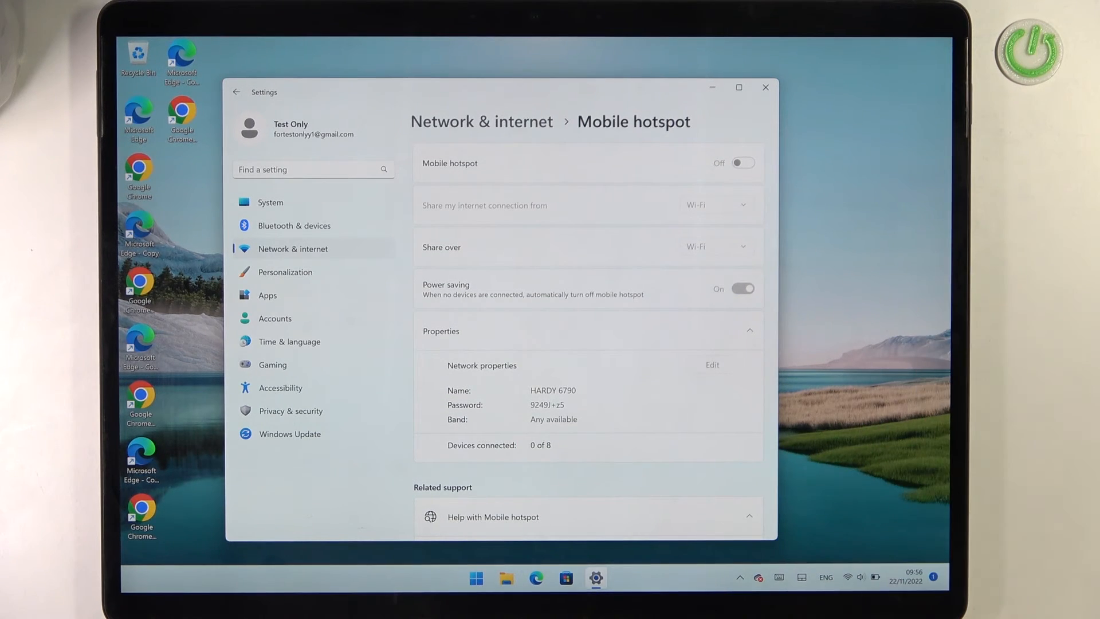